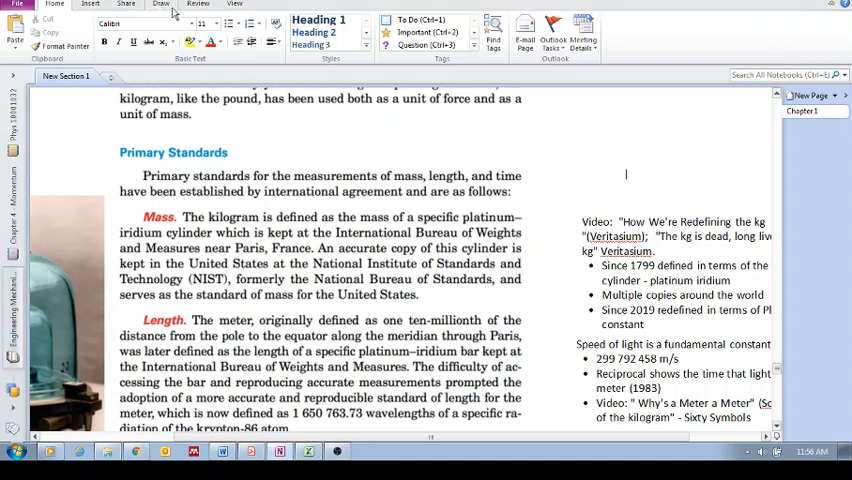
With the red pen, underline 'mass, length, and time' and label them kg, meter, sec.
click(160, 4)
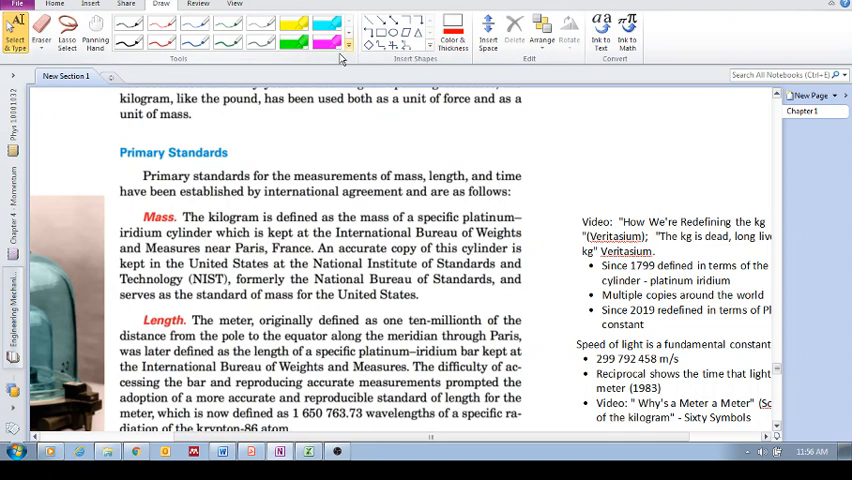
click(348, 52)
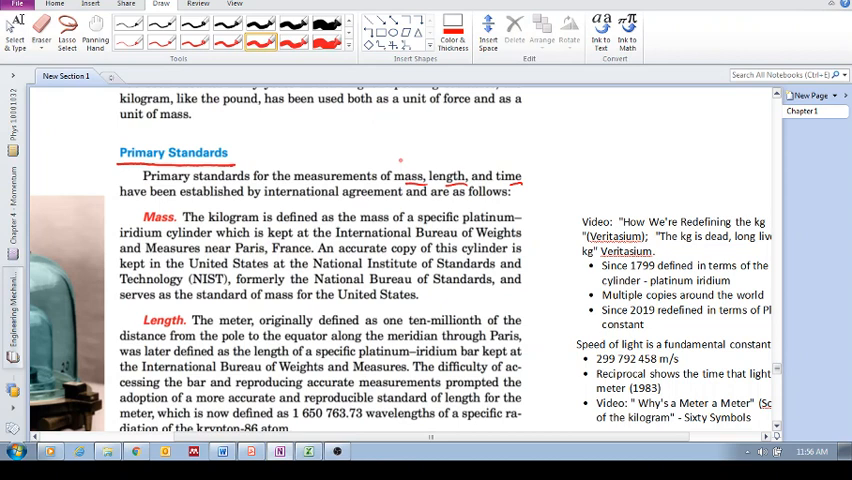
drag(404, 170, 420, 160)
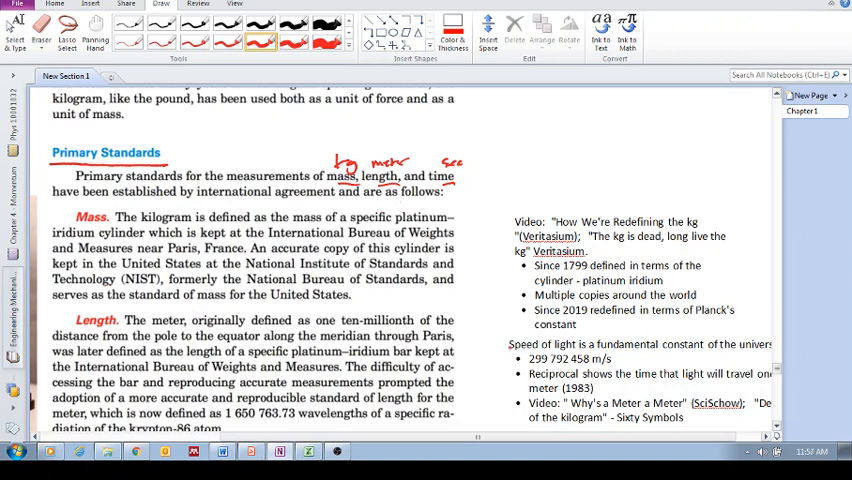
Circle 'meter', sketch a small margin circle, and box 'platinum–iridium bar' in red.
scroll(down, 3)
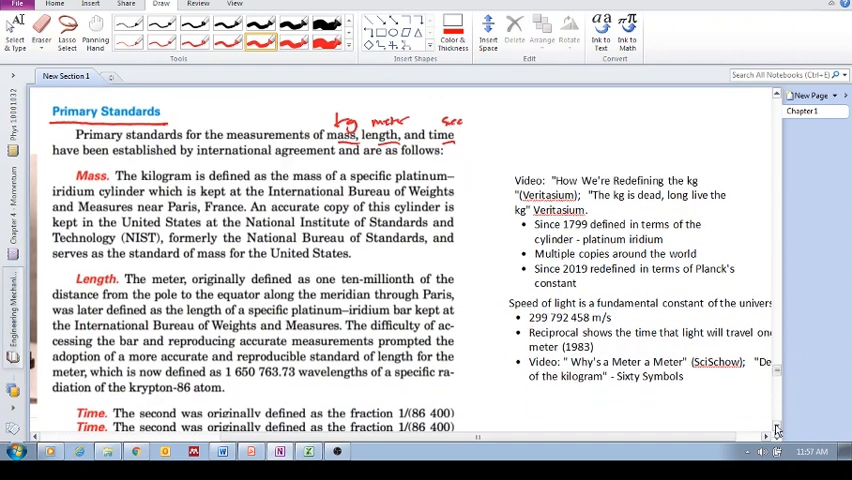
scroll(down, 3)
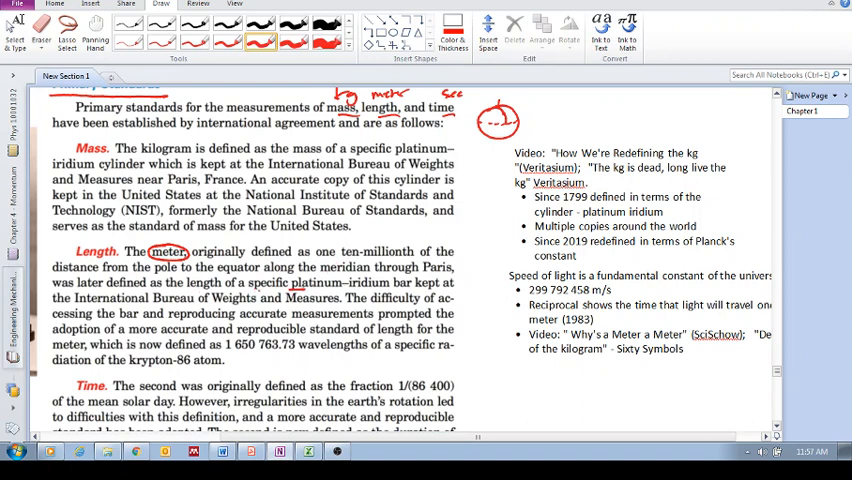
drag(310, 284, 410, 284)
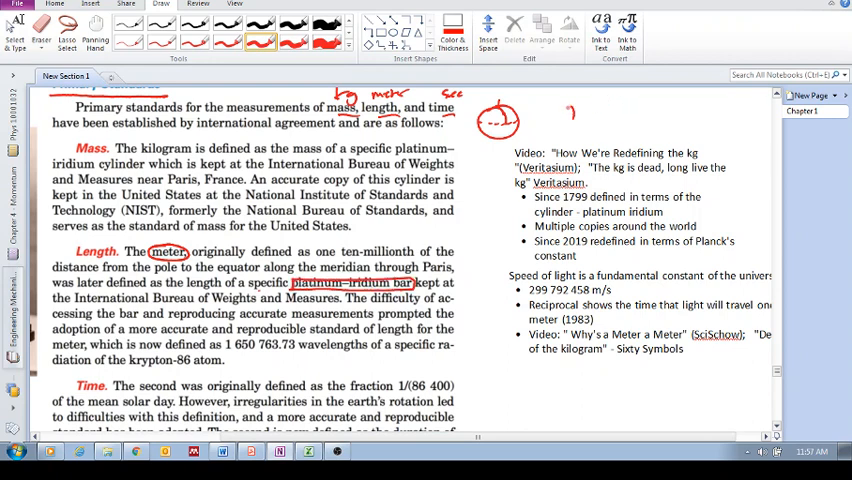
Sketch a long red metre bar in the right margin beside the circle sketch.
drag(570, 110, 676, 100)
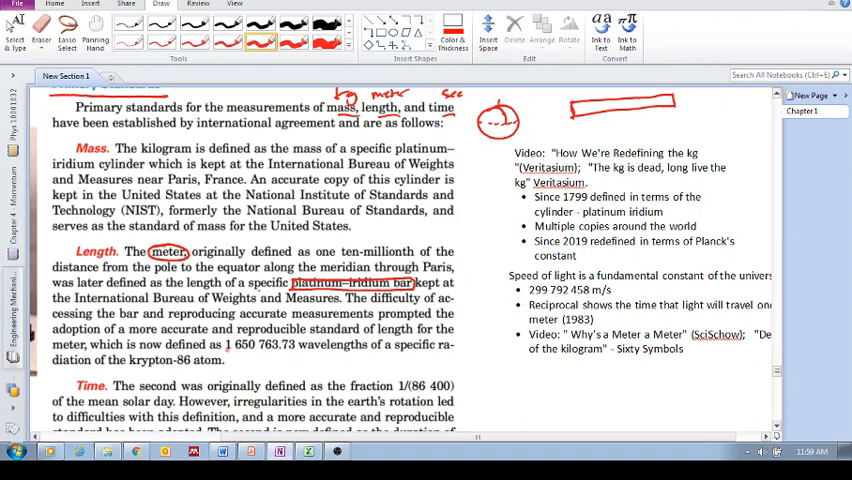
Underline the krypton-86 wavelength figure, note 299 792 458 by the speed of light, and circle kilogram.
drag(228, 350, 296, 350)
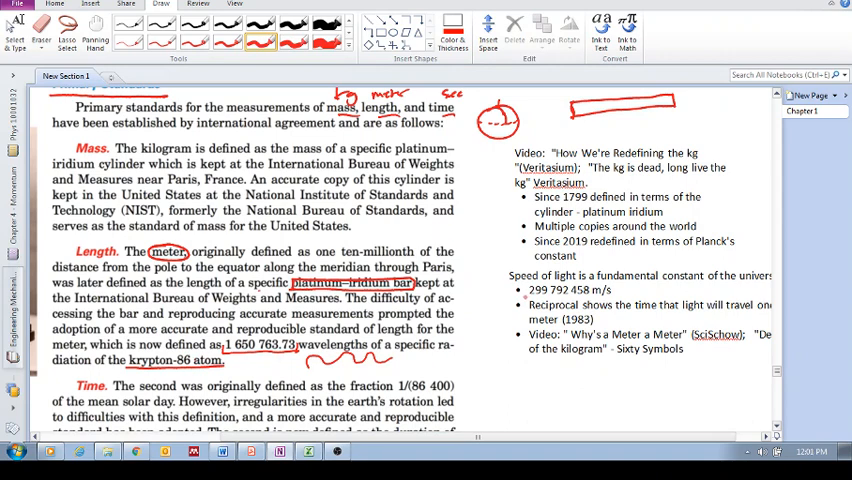
drag(528, 296, 618, 290)
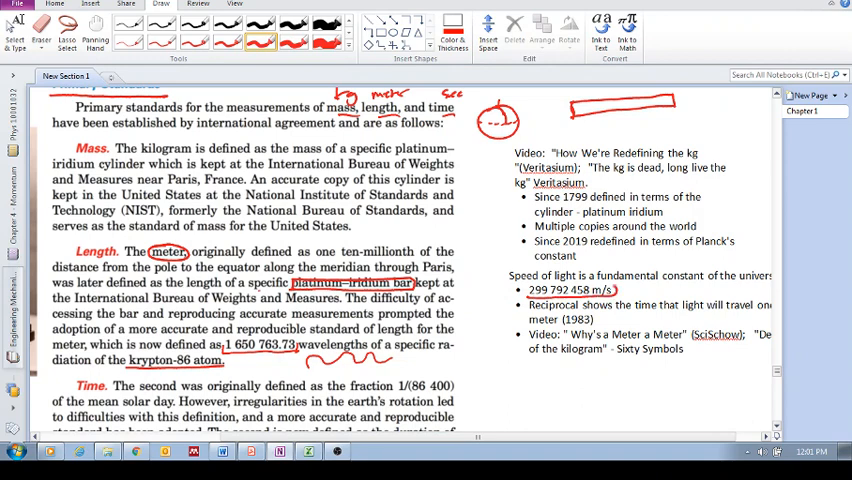
drag(530, 298, 616, 288)
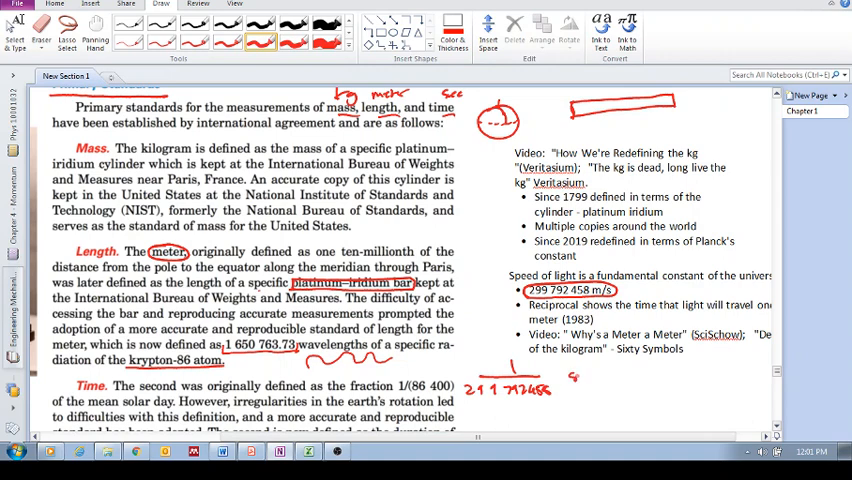
drag(570, 378, 598, 378)
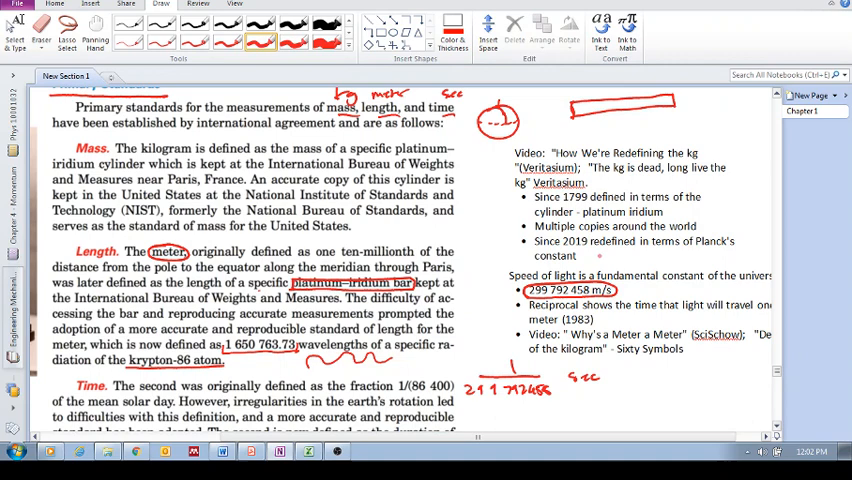
drag(610, 296, 650, 290)
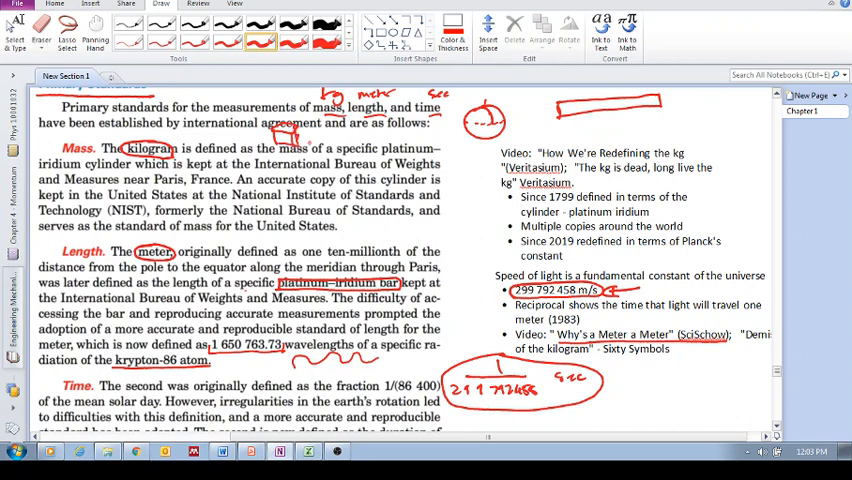
Circle 'platinum iridium' with a year beside it and underline Planck's constant in the side notes.
drag(310, 136, 360, 136)
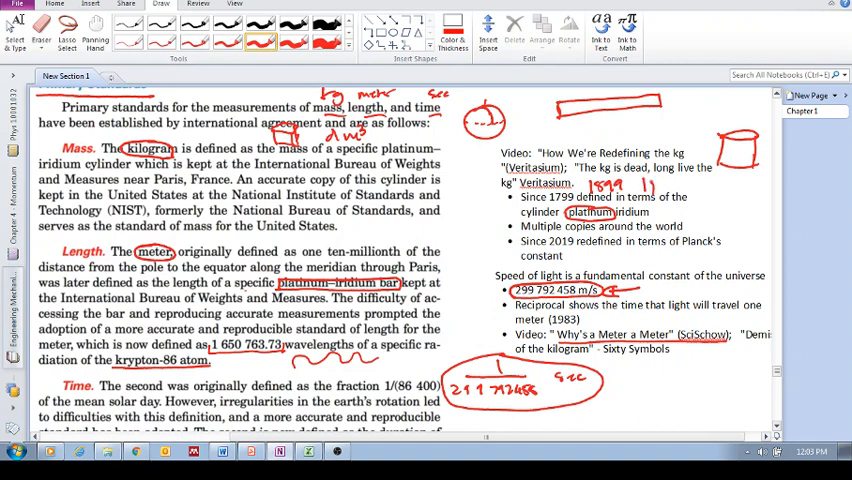
drag(640, 184, 670, 192)
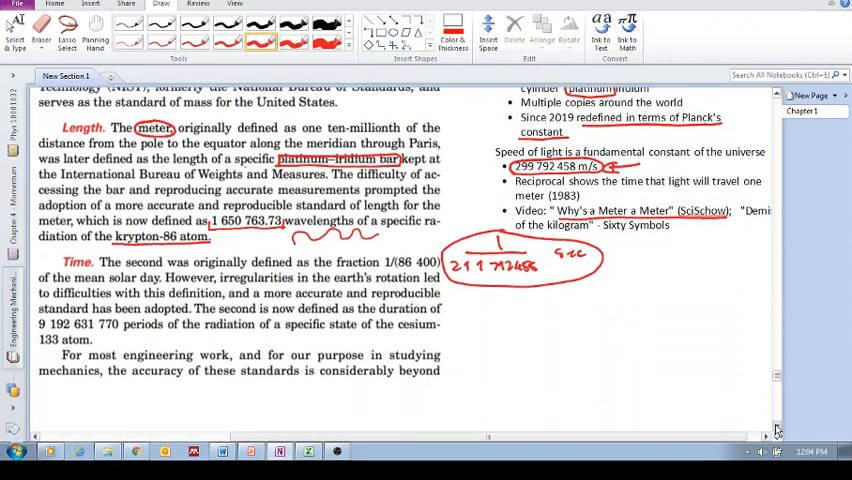
Write '24hrs × 60min × 60sec' by the Time paragraph, circle 1/86 400 and underline 'duration of'.
scroll(down, 3)
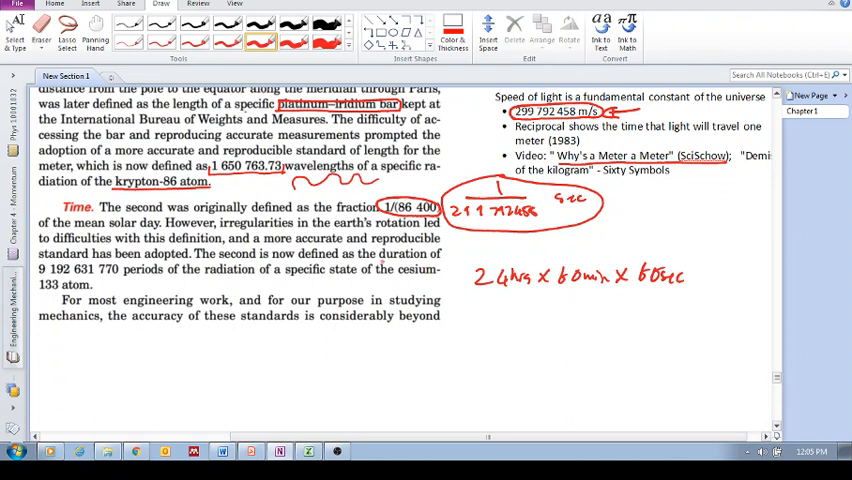
drag(376, 262, 458, 260)
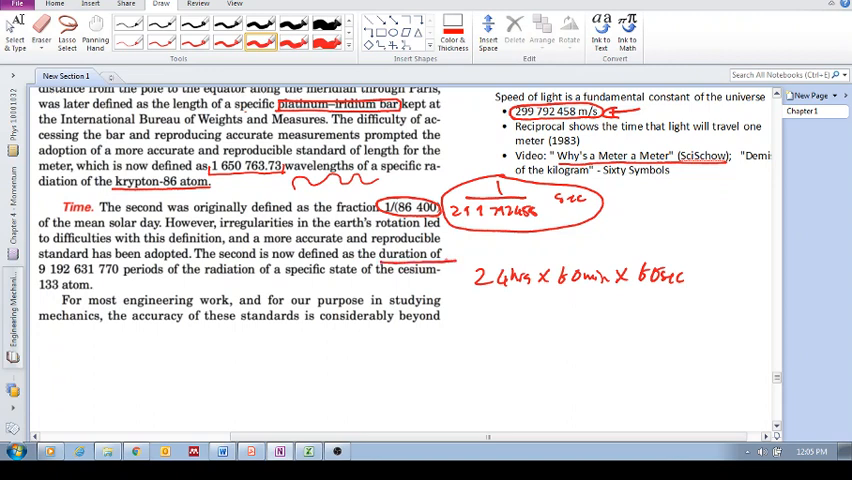